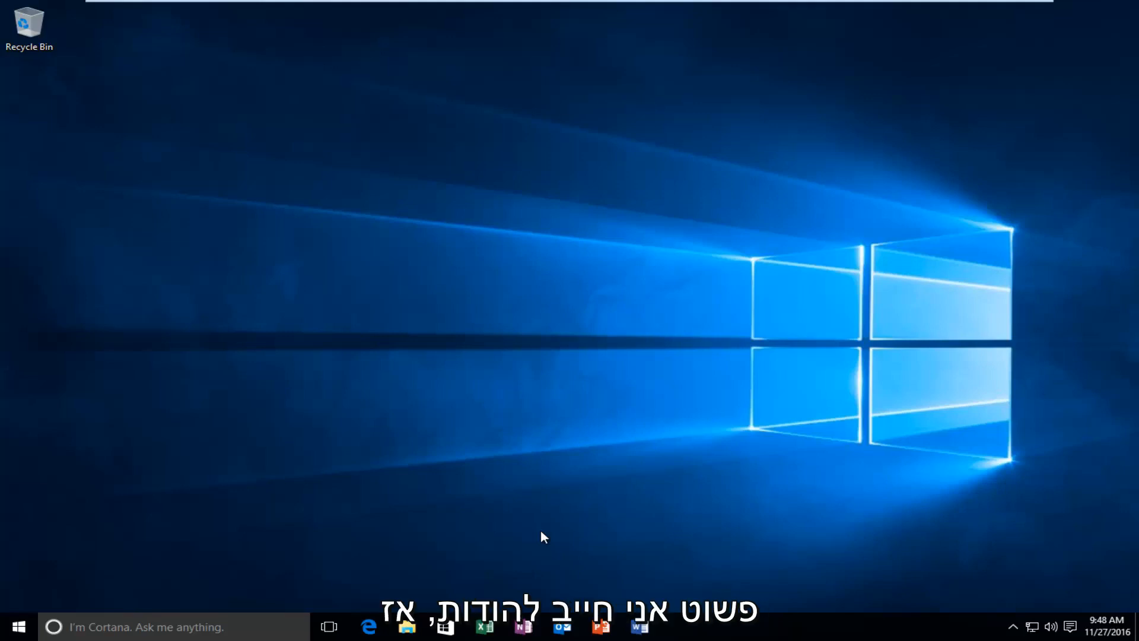
pyautogui.moveTo(631, 357)
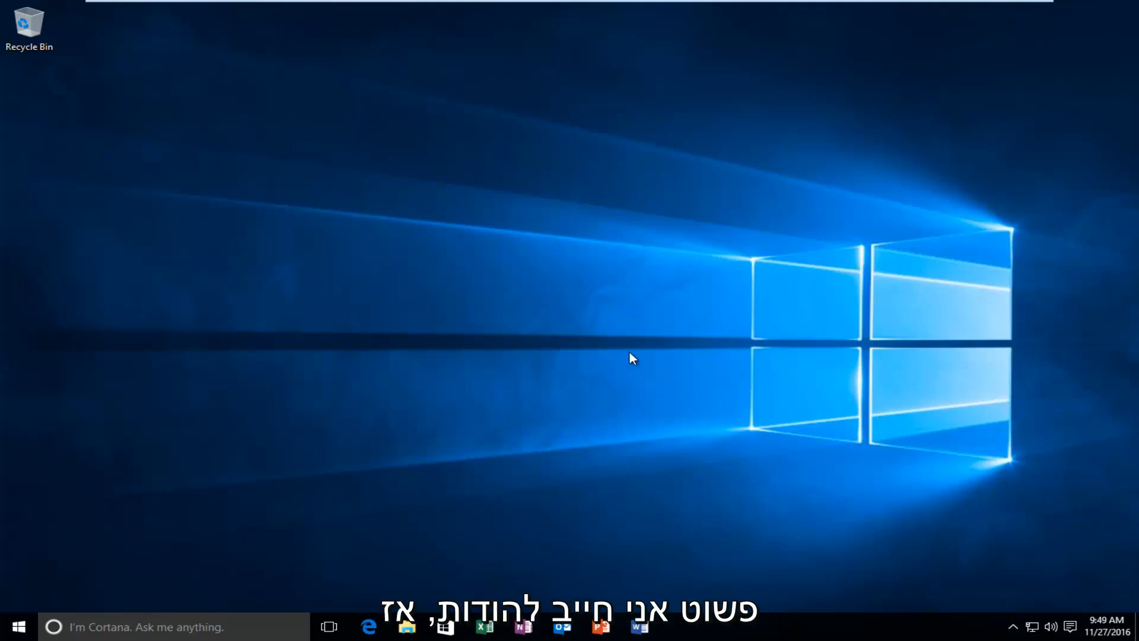
# Step: Search the Start menu for 'control panel'
pyautogui.click(16, 626)
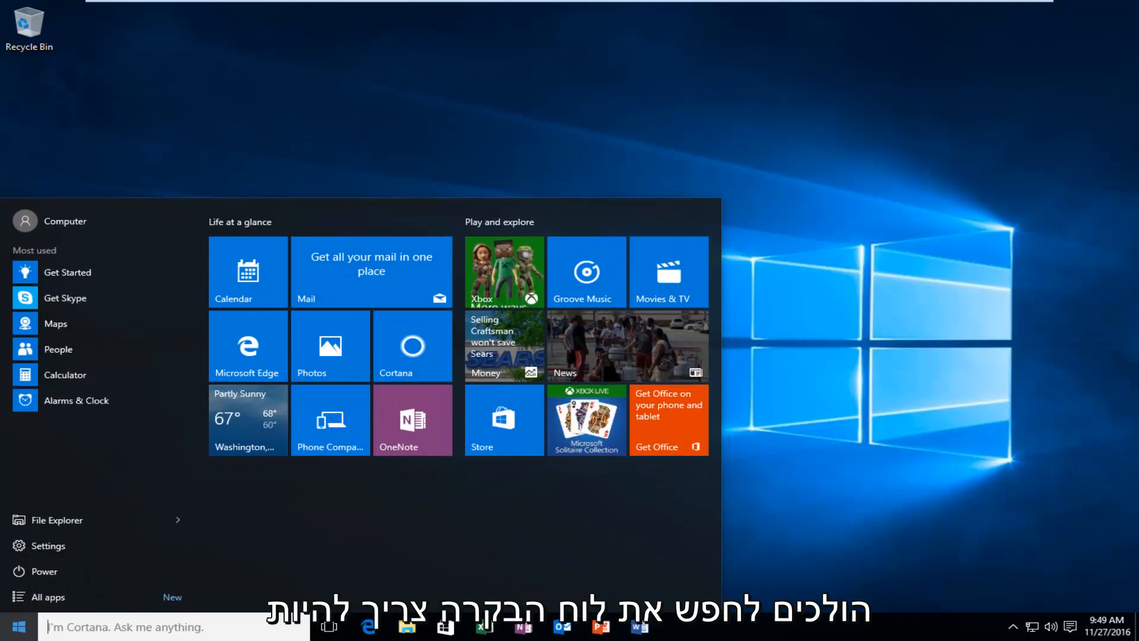
pyautogui.write('control panel')
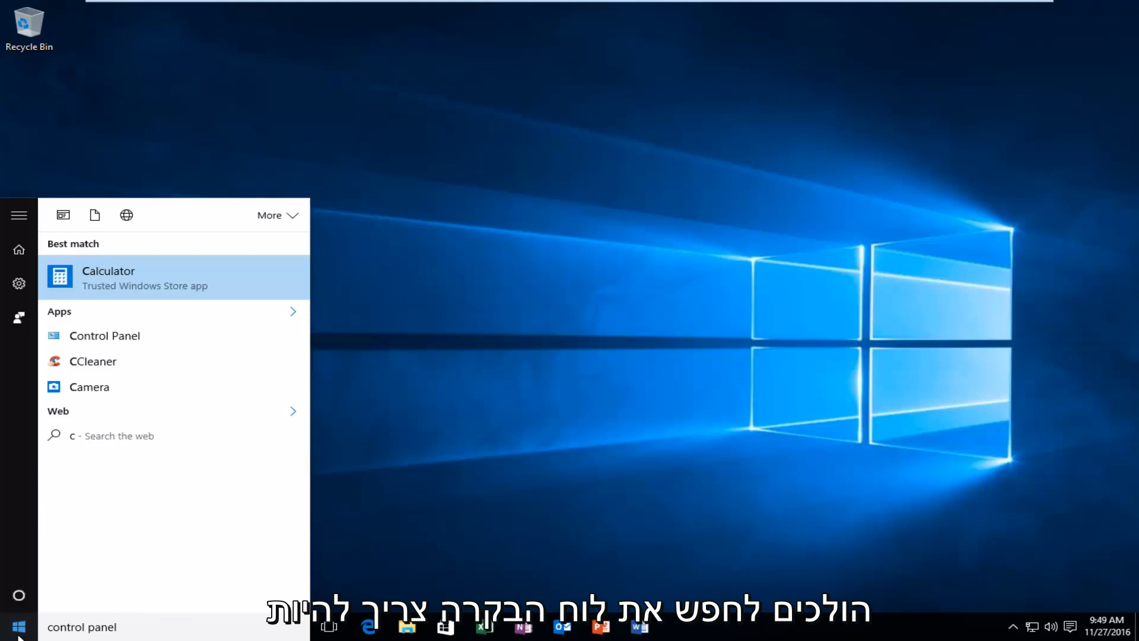
pyautogui.write('ontrol panel')
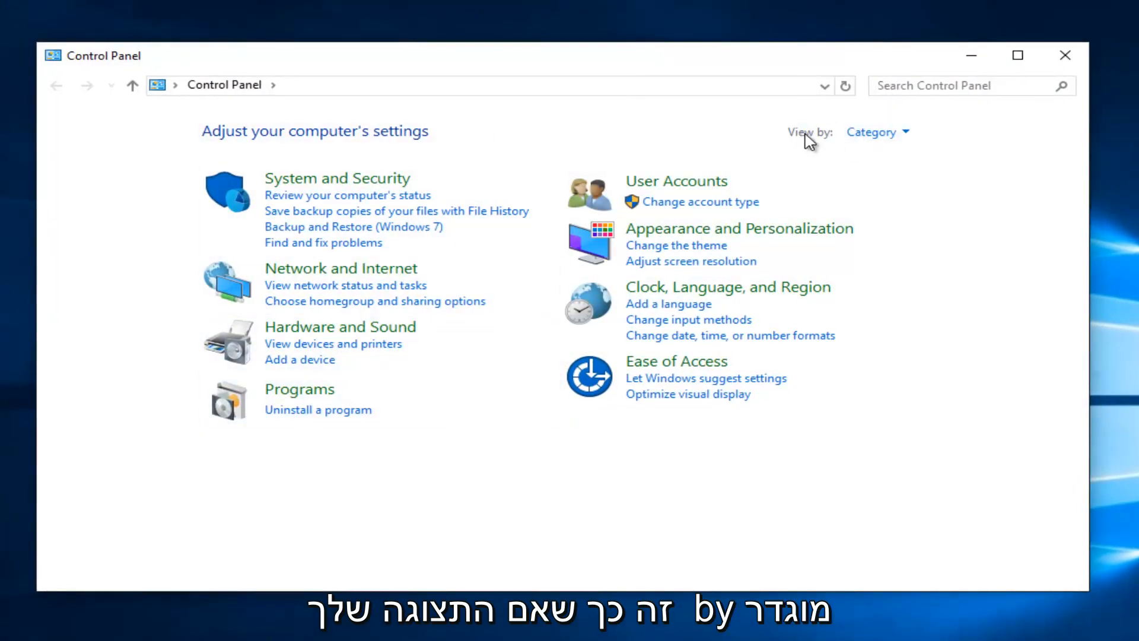
# Step: Go to System and Security, then the System basic information page
pyautogui.click(877, 131)
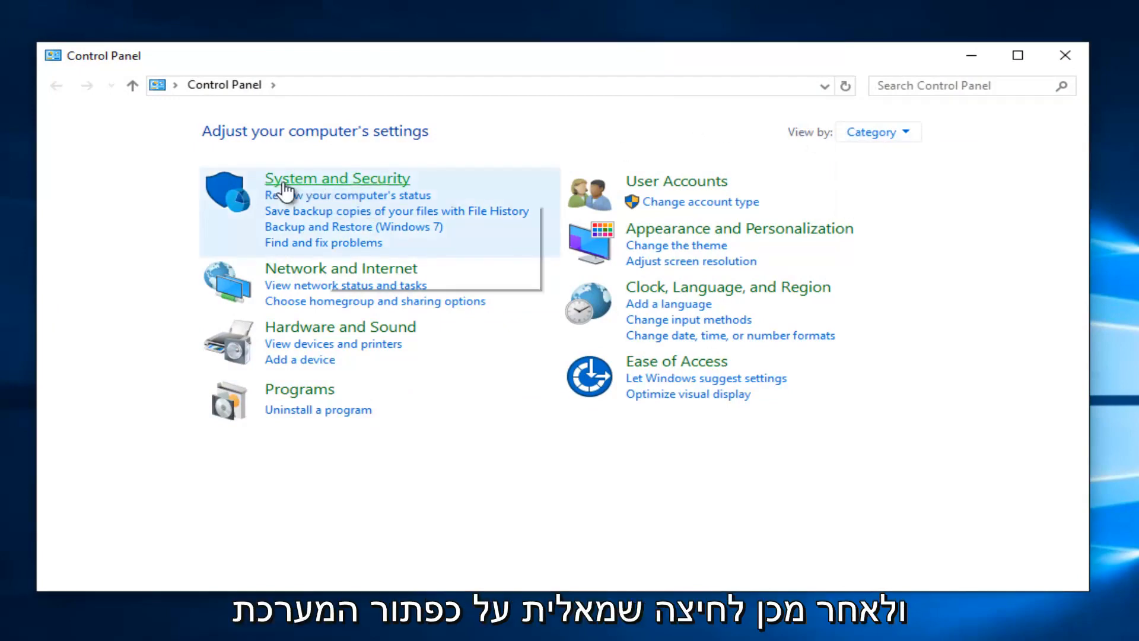
pyautogui.click(336, 178)
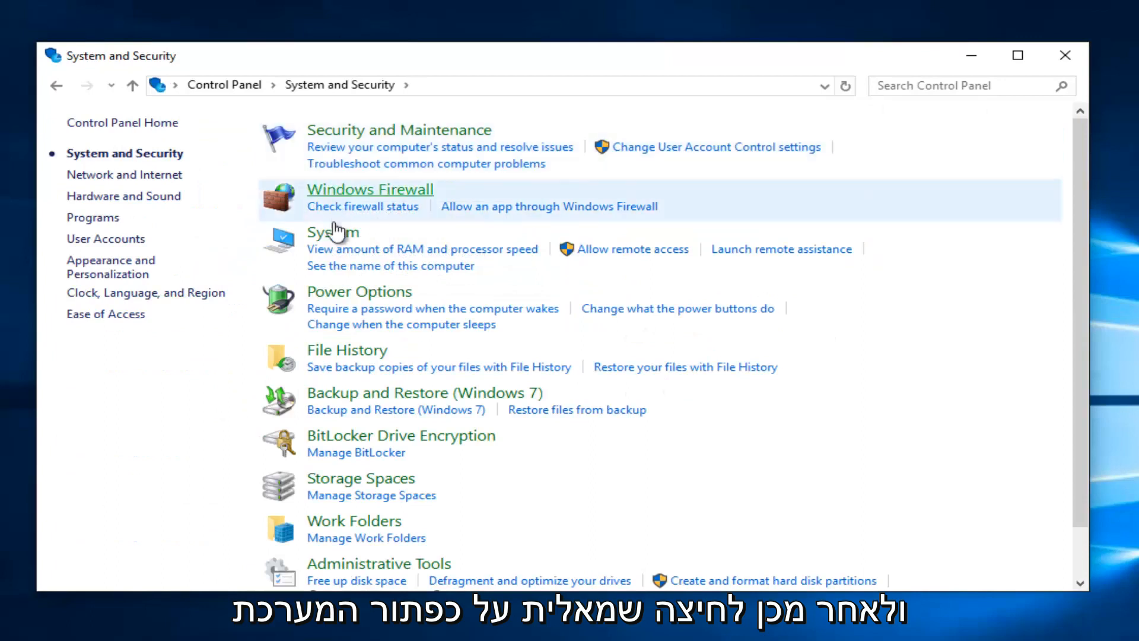
pyautogui.moveTo(350, 139)
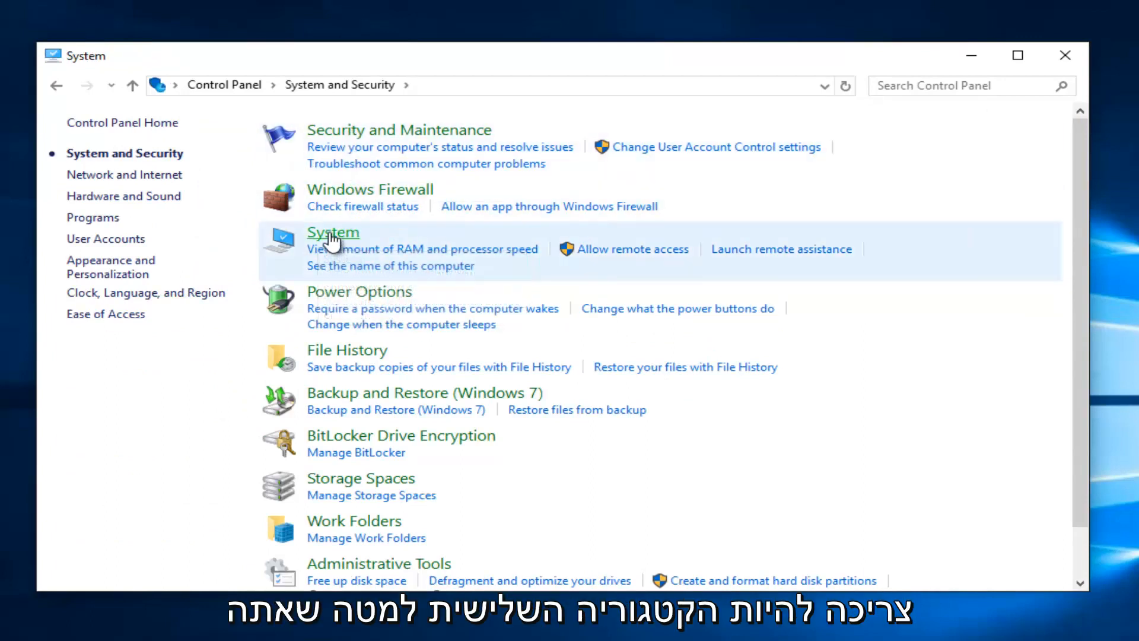
pyautogui.click(332, 231)
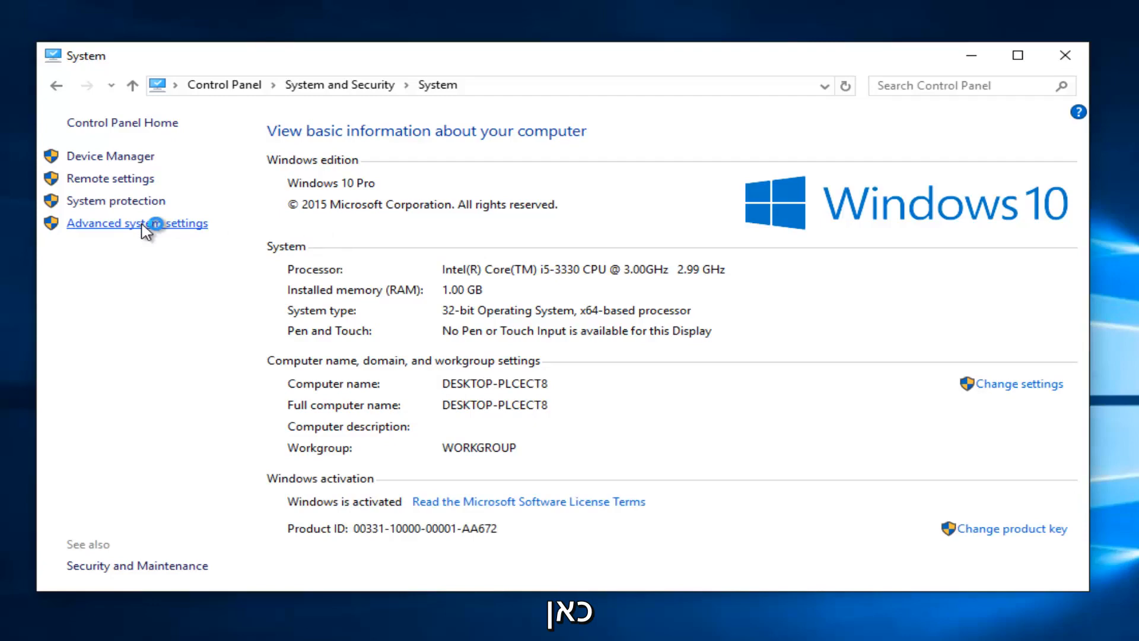
# Step: Open Advanced system settings to reach the System Properties Advanced tab
pyautogui.click(136, 223)
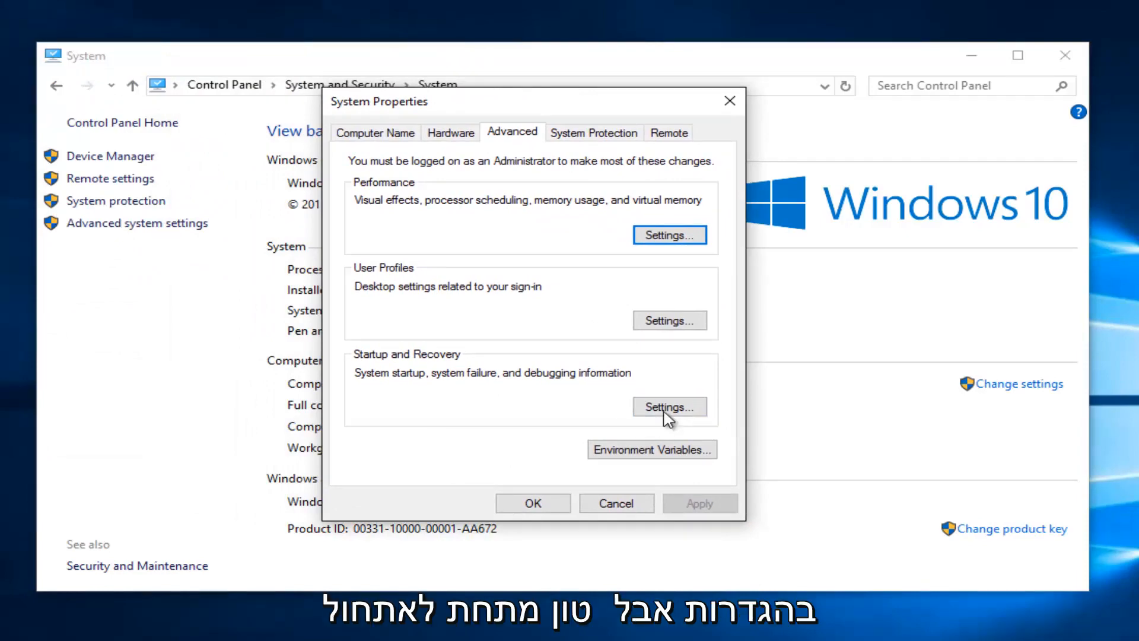
pyautogui.moveTo(498, 362)
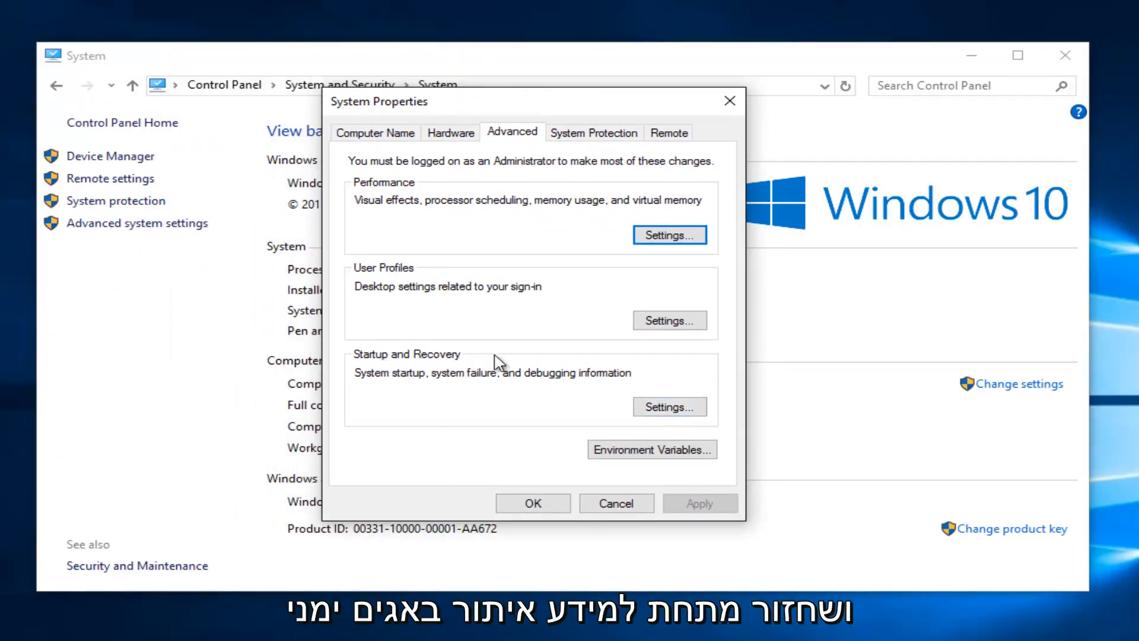
# Step: In Startup and Recovery, set Write debugging information to Small memory dump (128 KB) and confirm
pyautogui.click(669, 407)
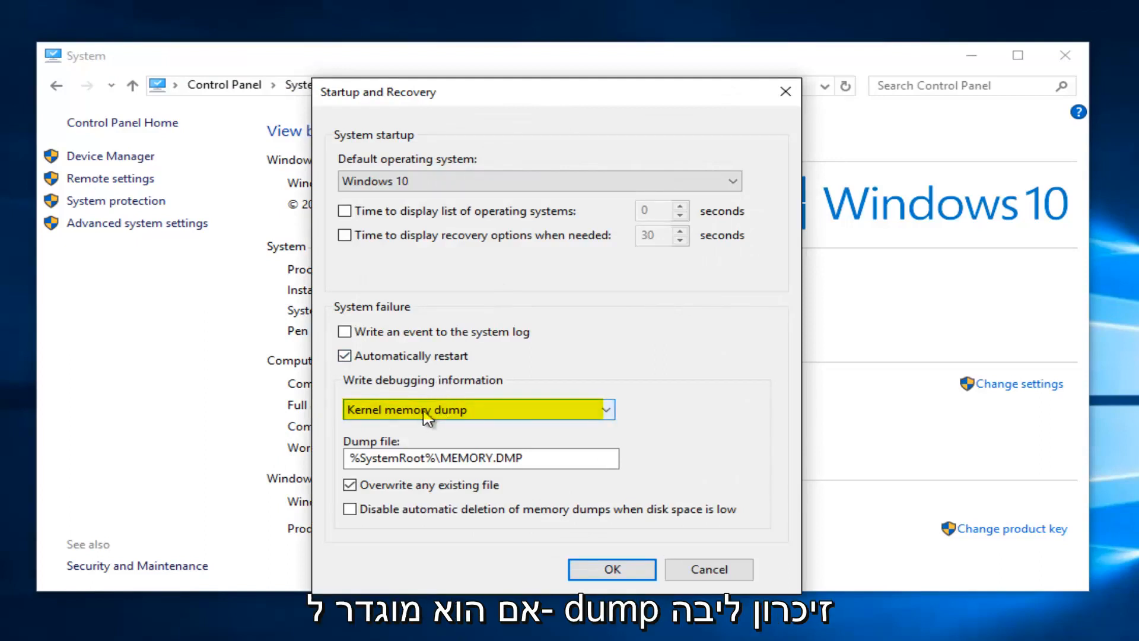
pyautogui.moveTo(612, 416)
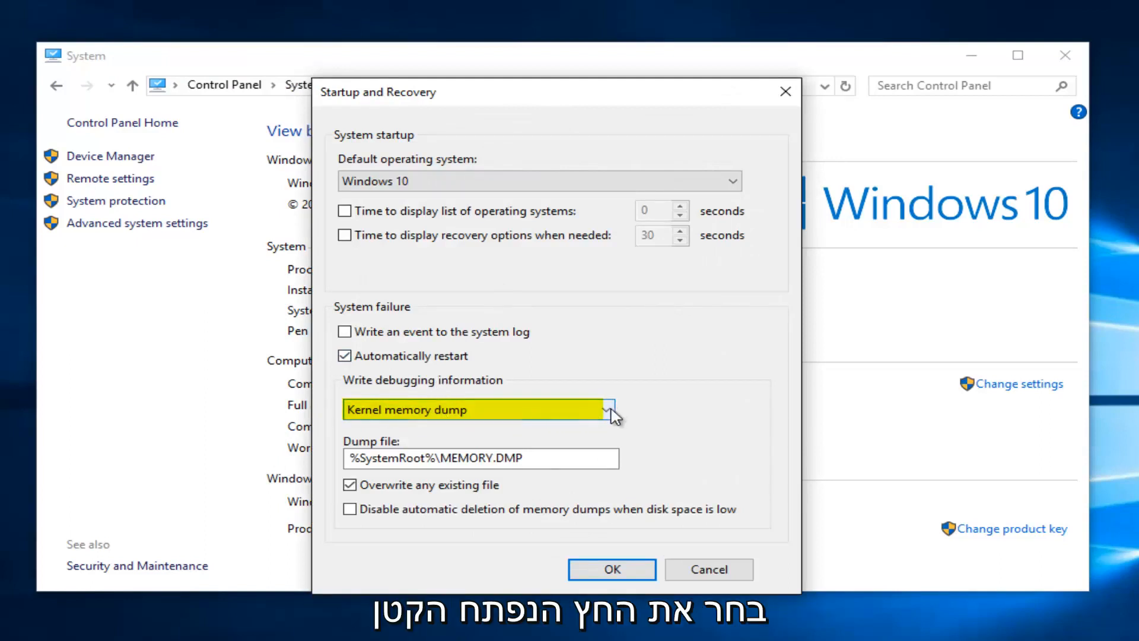
pyautogui.click(610, 410)
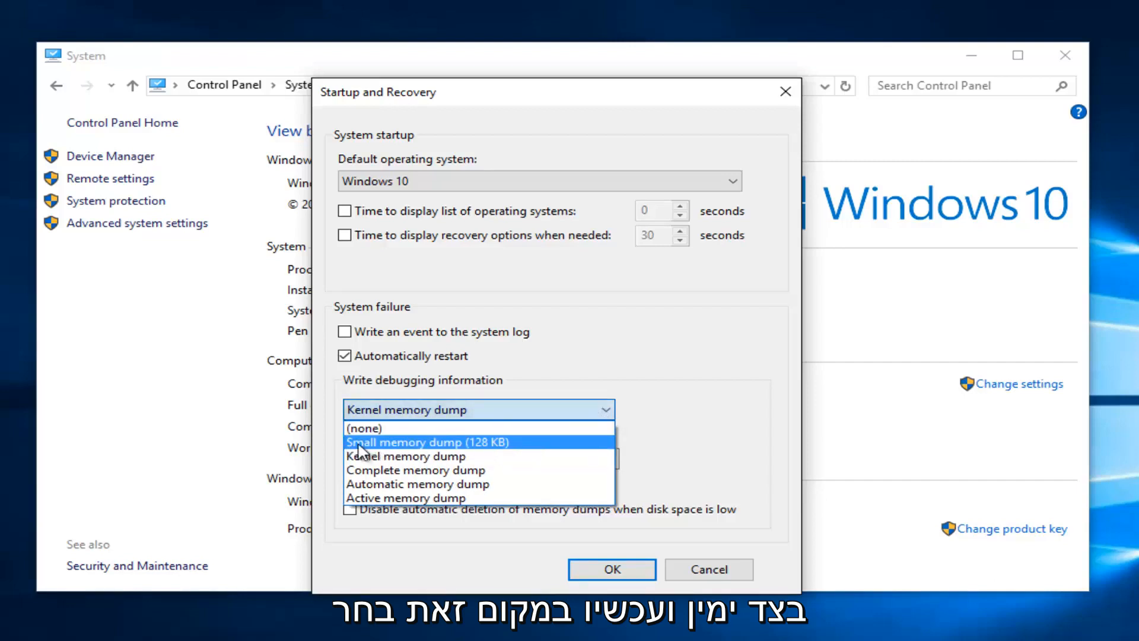
pyautogui.click(427, 441)
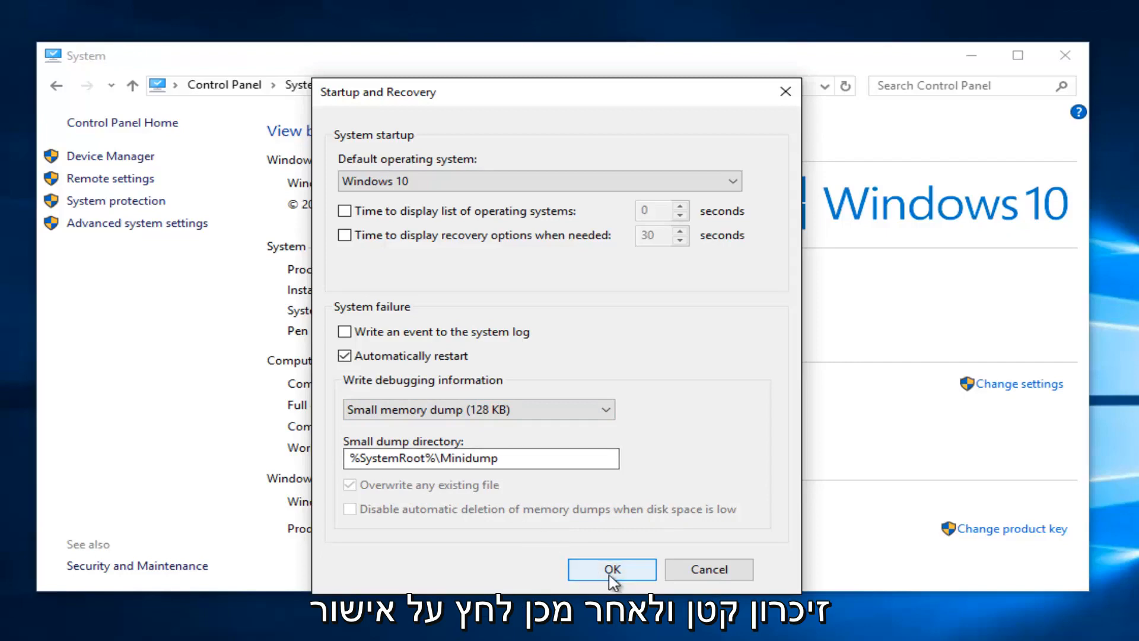
pyautogui.click(611, 569)
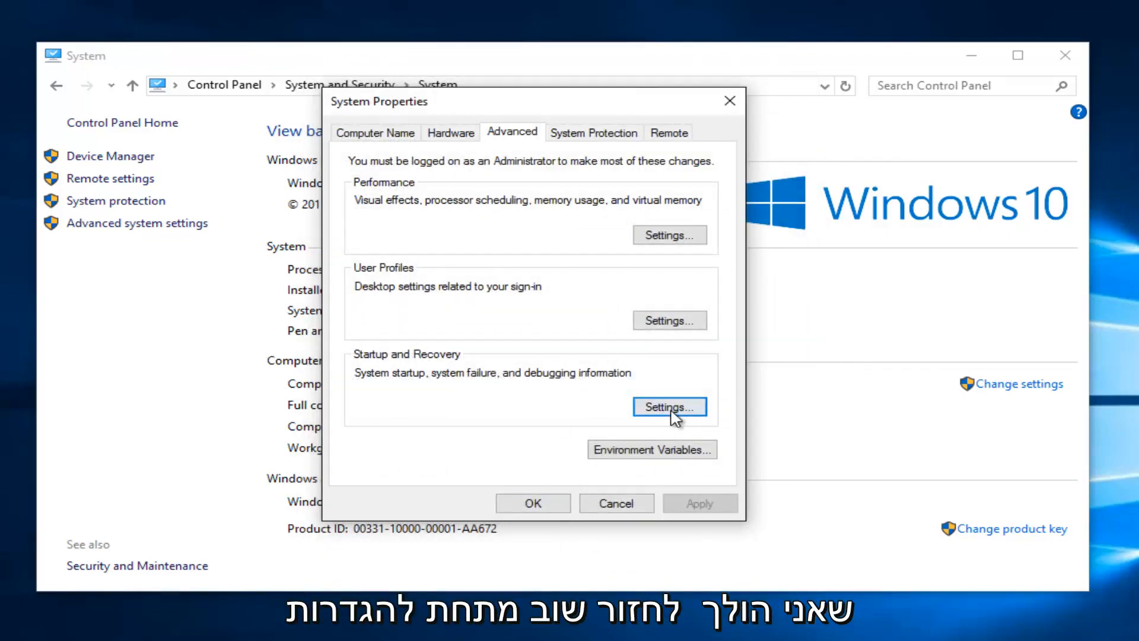
pyautogui.click(668, 406)
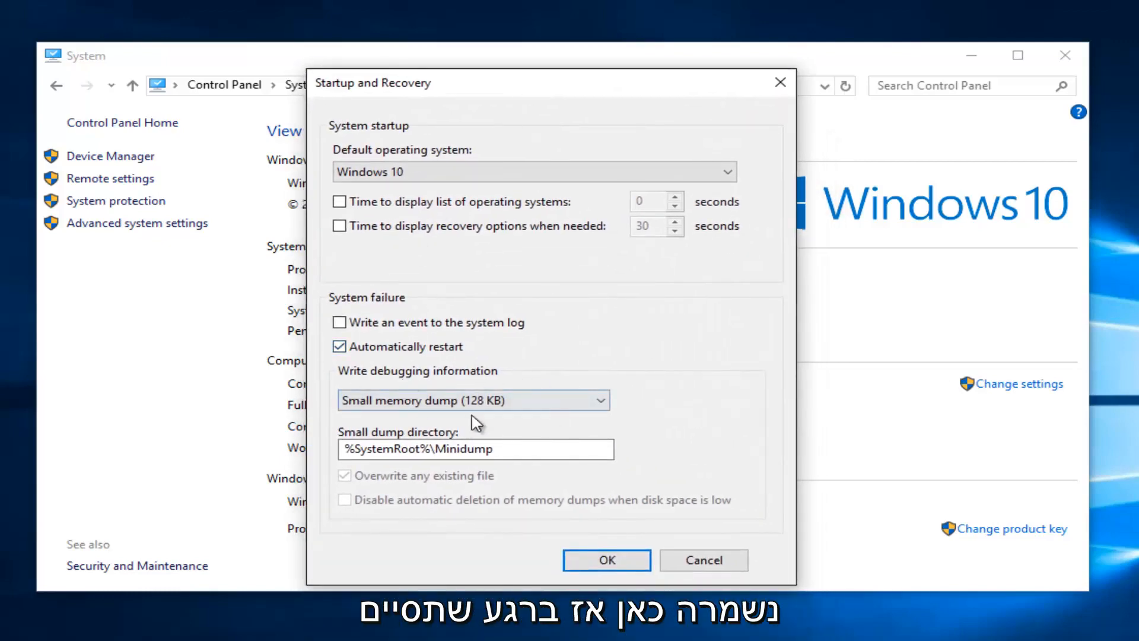
pyautogui.click(606, 560)
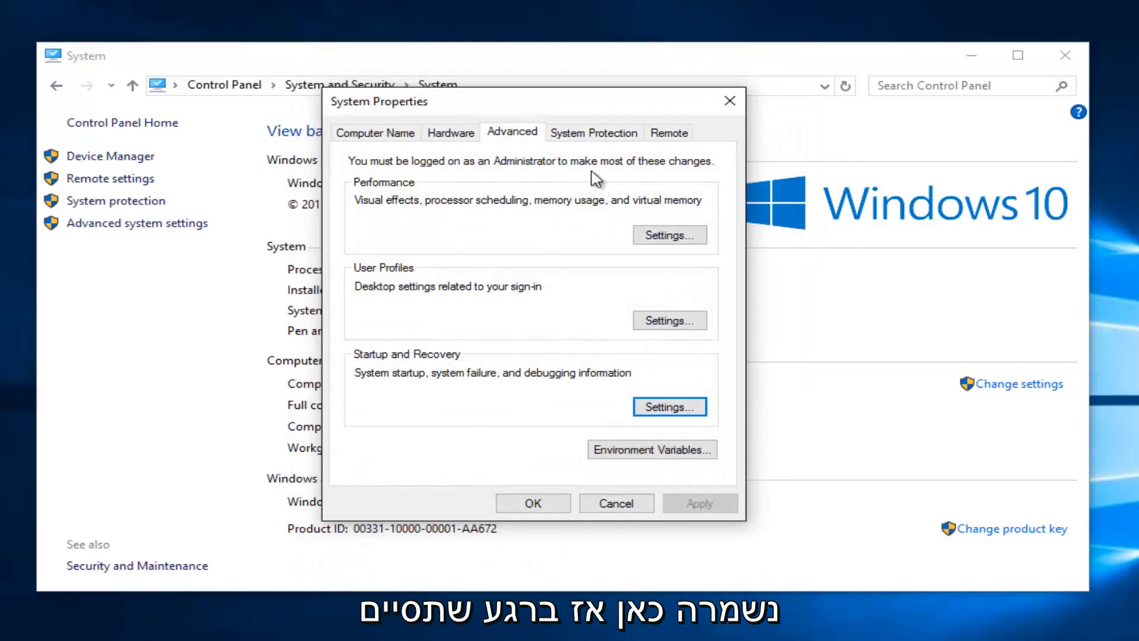
pyautogui.moveTo(566, 202)
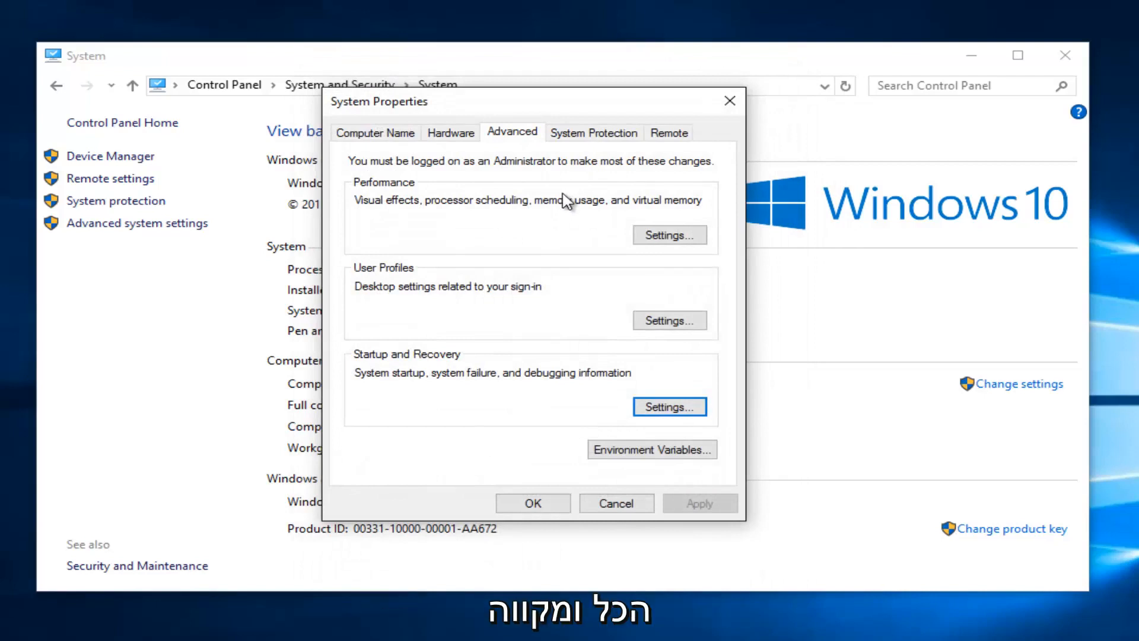